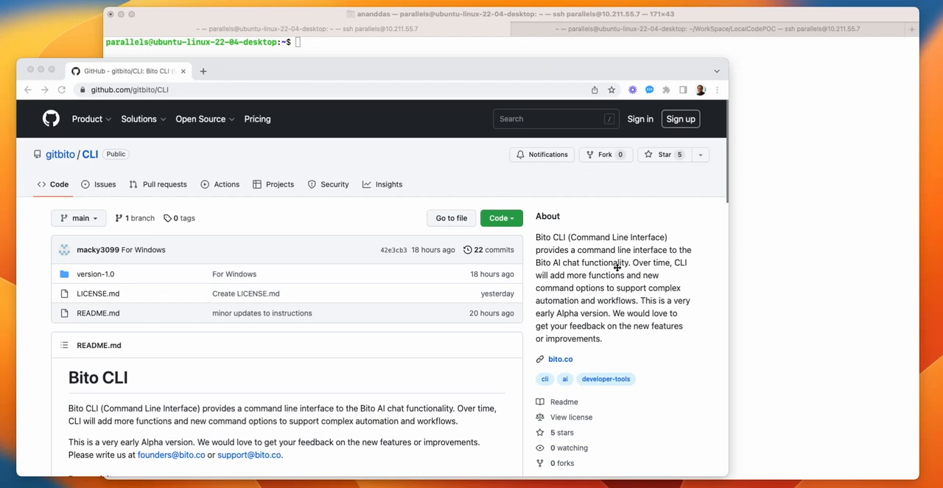
pyautogui.moveTo(299, 409)
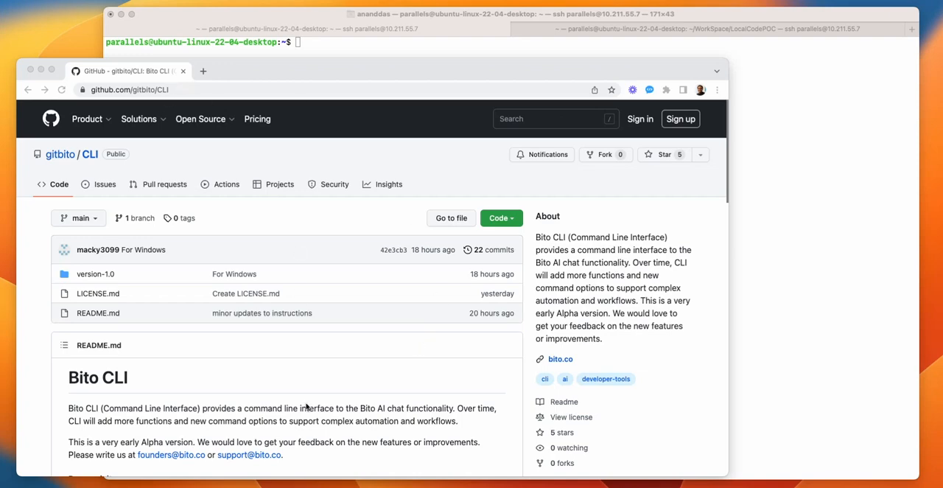
pyautogui.moveTo(373, 158)
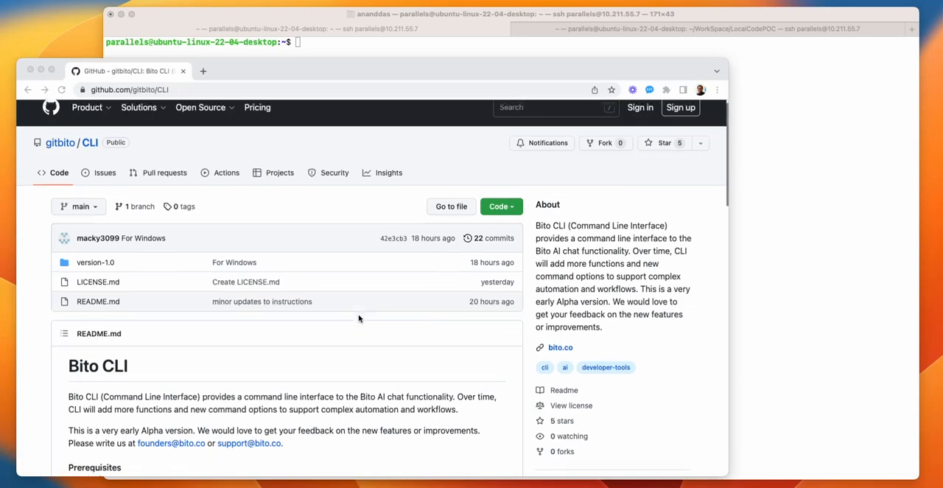
# - Copy the Mac and Linux 'sudo curl' install command from the README's Installing Bito CLI section
pyautogui.scroll(-3)
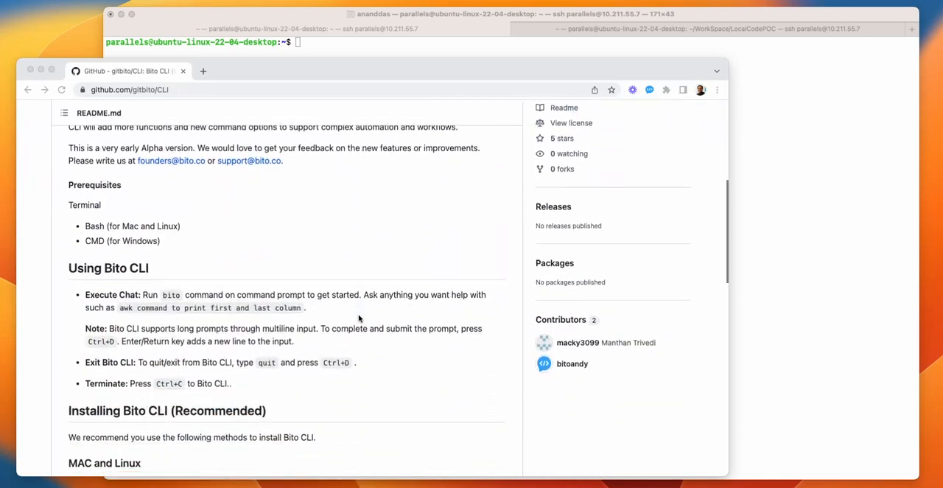
pyautogui.scroll(-3)
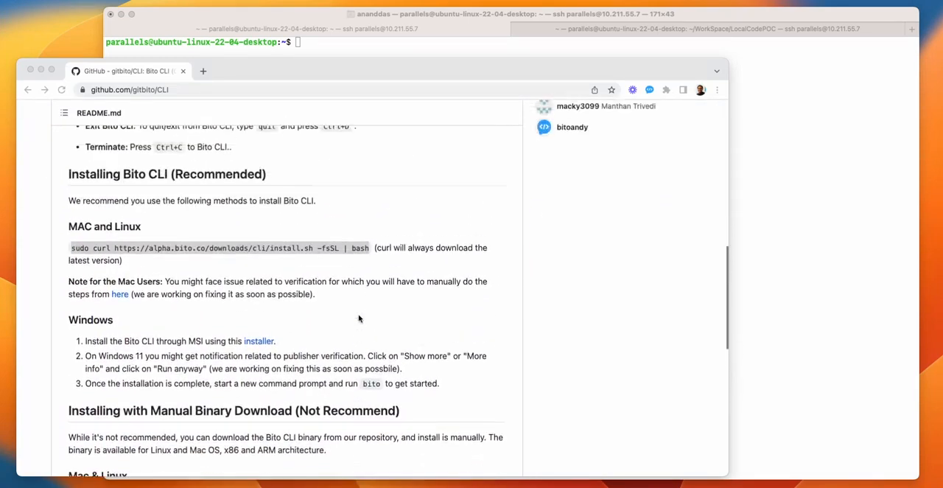
pyautogui.scroll(3)
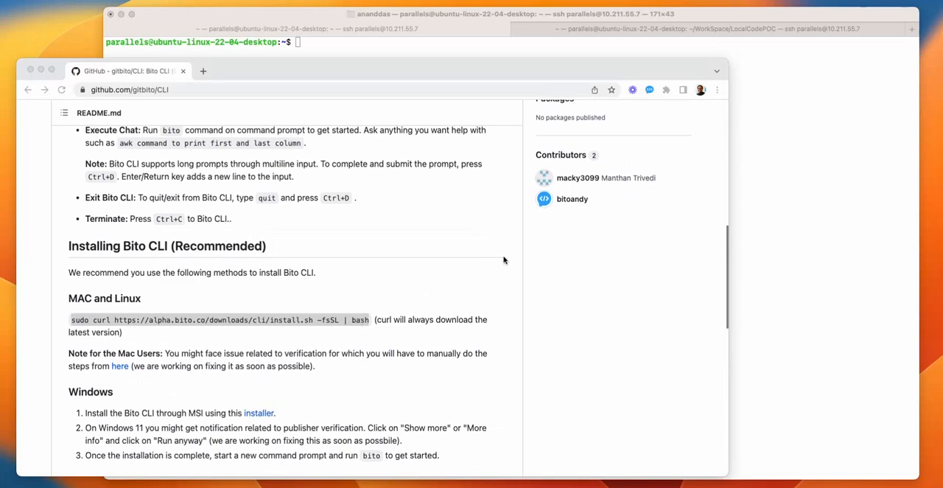
pyautogui.moveTo(347, 319)
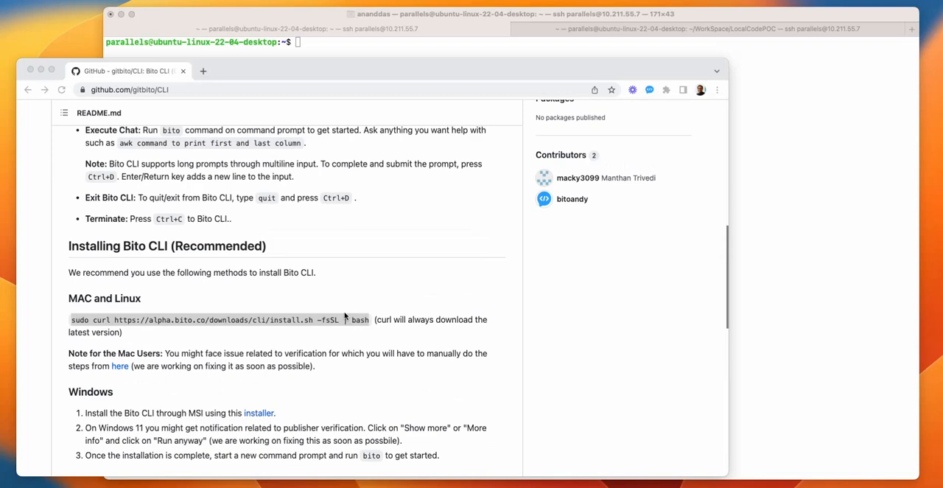
pyautogui.moveTo(330, 323)
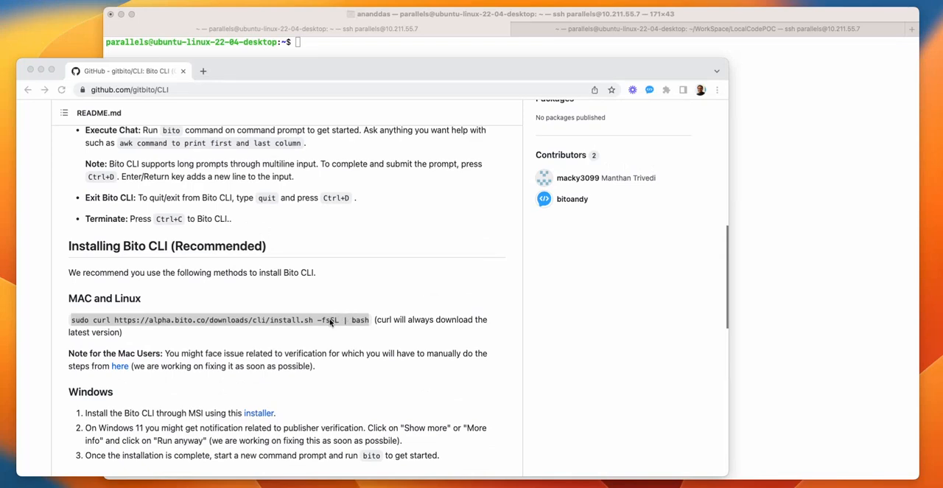
pyautogui.rightClick(330, 319)
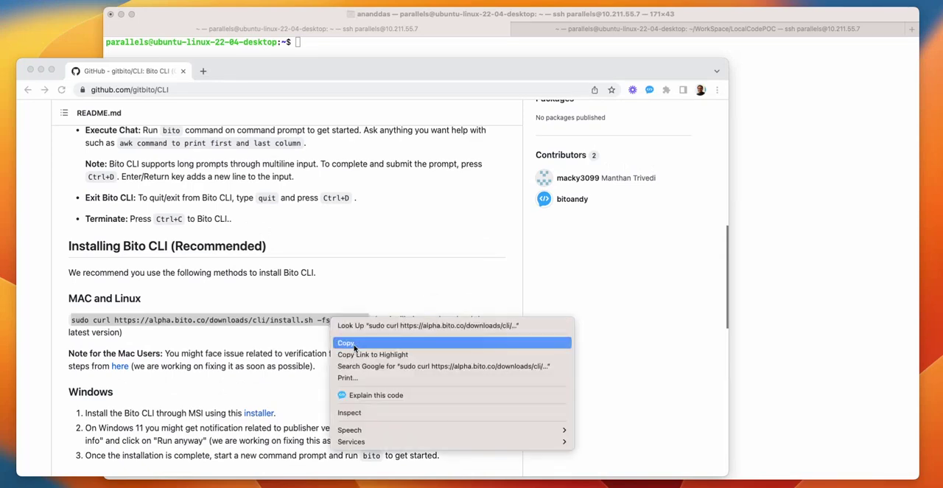
pyautogui.click(344, 343)
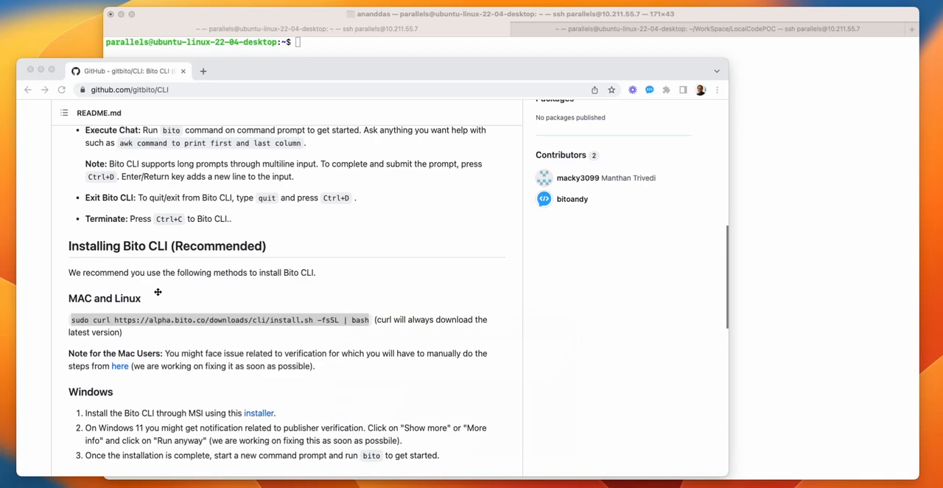
pyautogui.moveTo(530, 330)
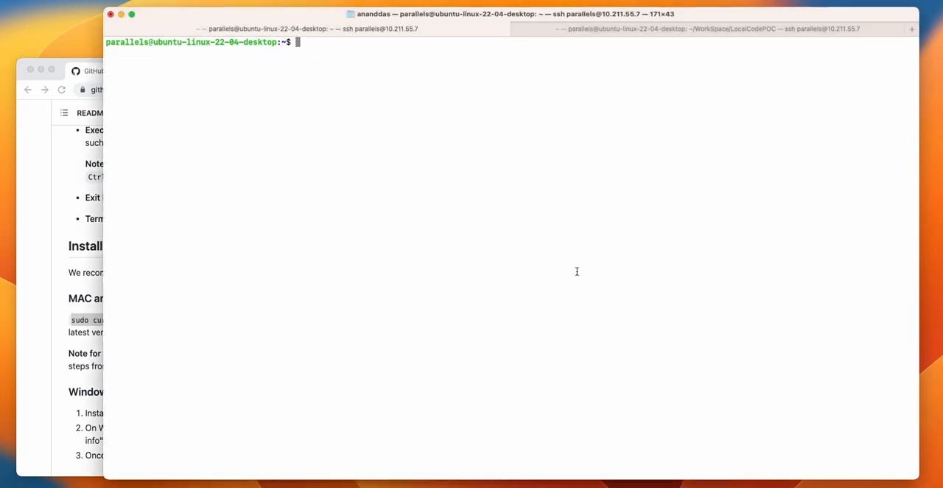
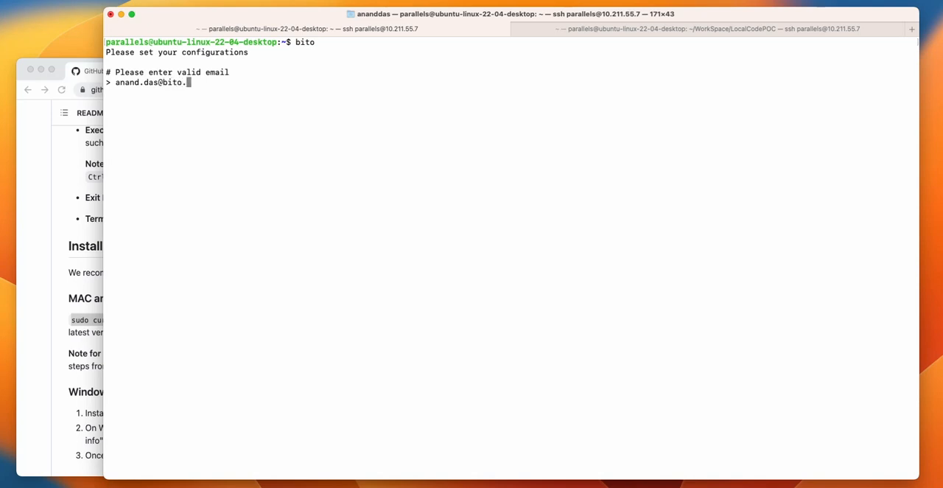
pyautogui.press('Enter')
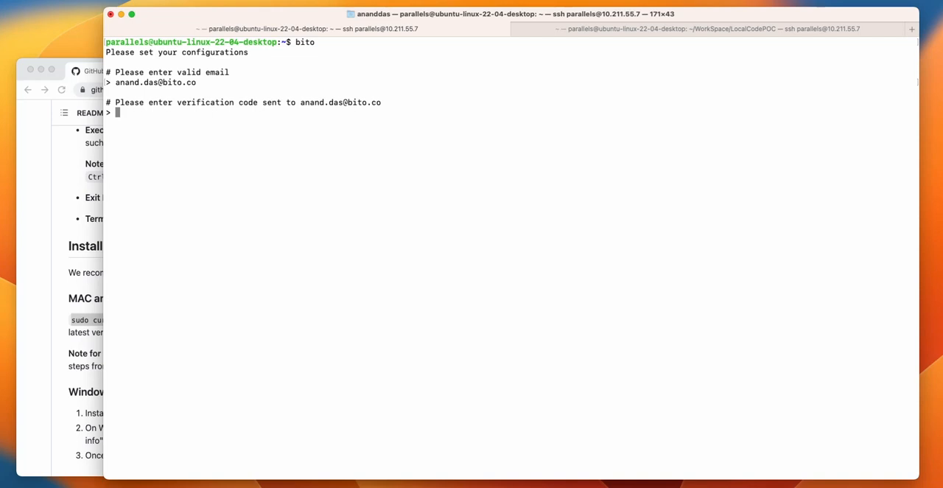
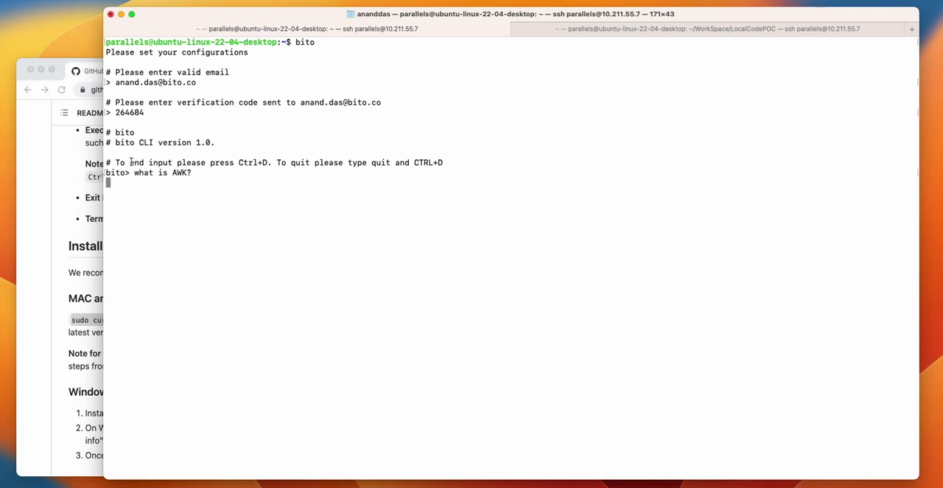
pyautogui.moveTo(129, 162); pyautogui.dragTo(269, 162)
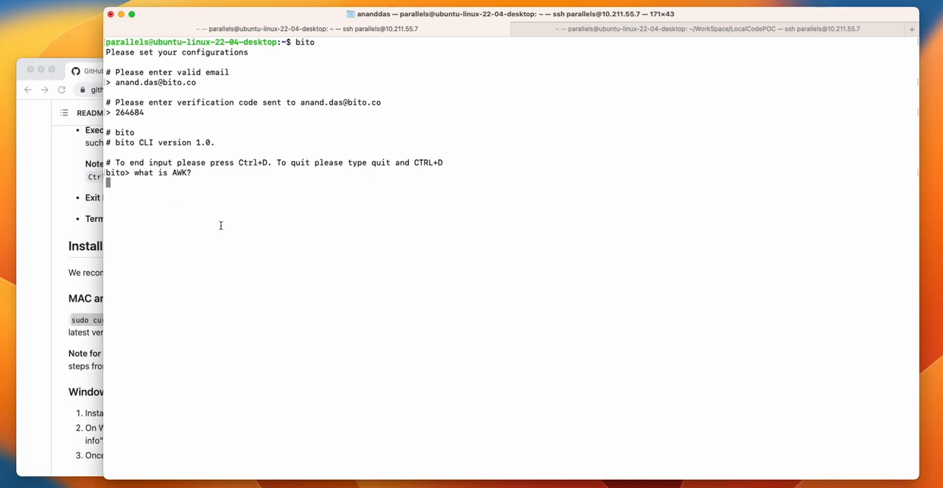
pyautogui.write('give some')
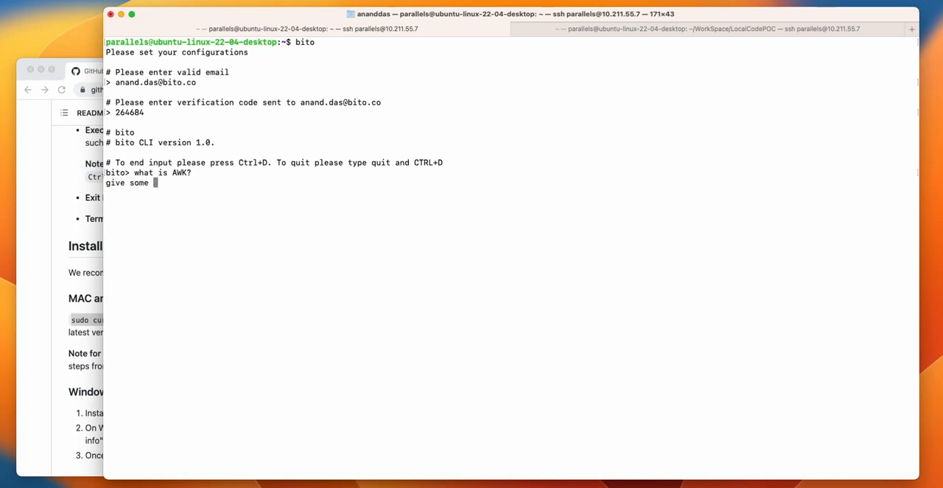
pyautogui.write('examples')
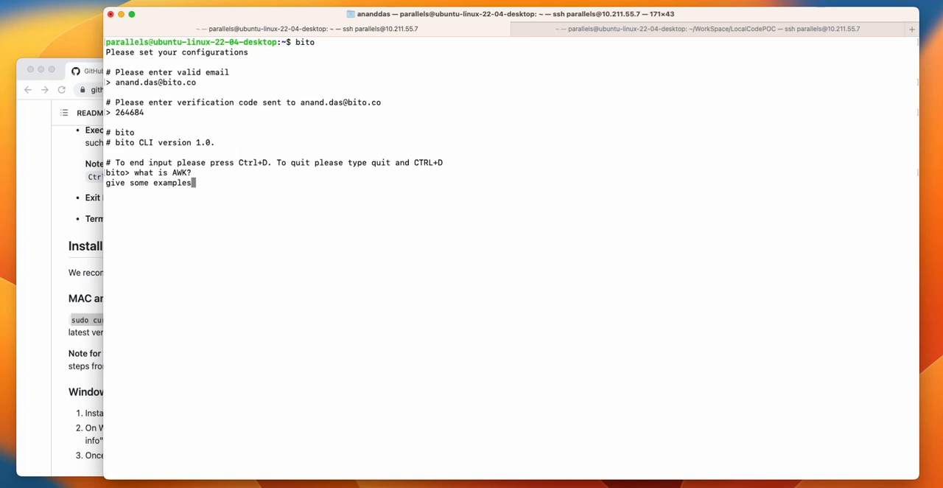
pyautogui.press('Return')
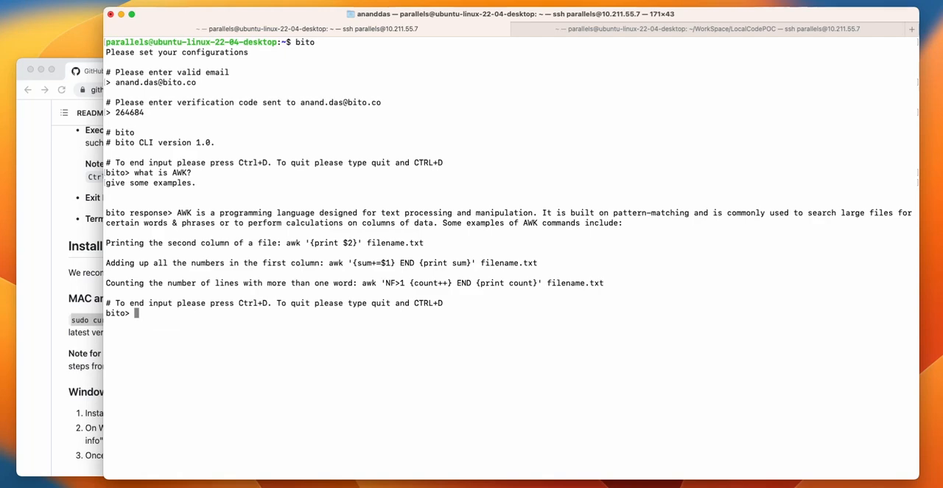
pyautogui.moveTo(43, 155)
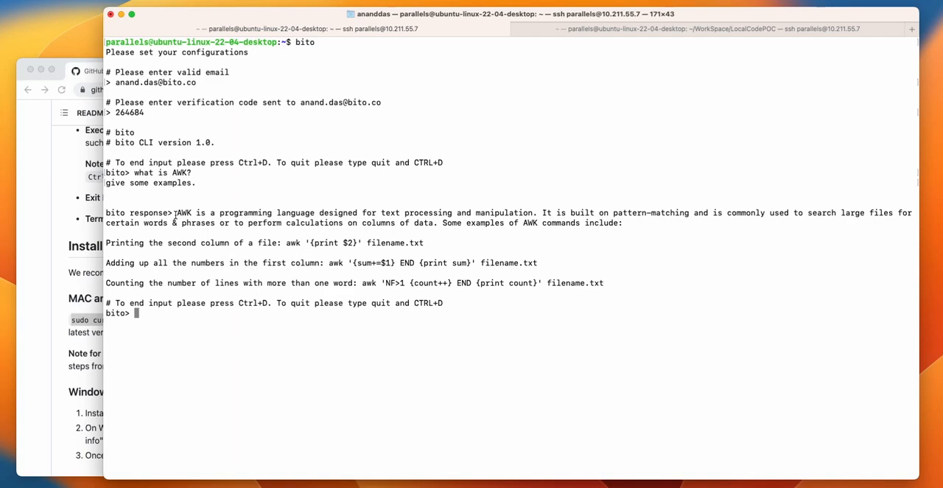
pyautogui.moveTo(268, 258)
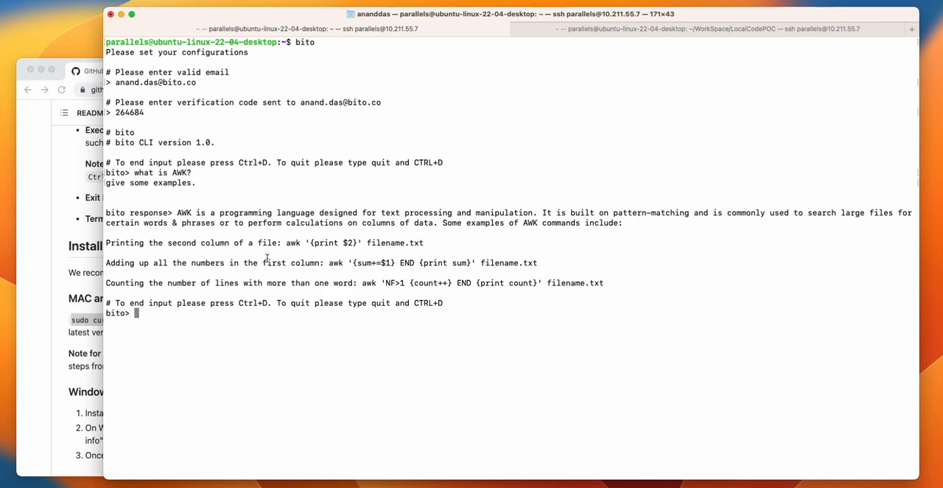
pyautogui.moveTo(415, 293)
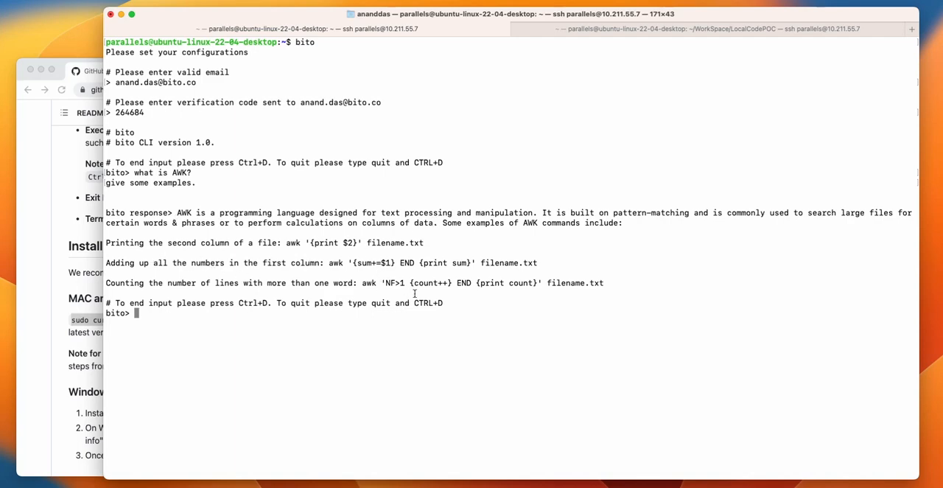
pyautogui.moveTo(567, 326)
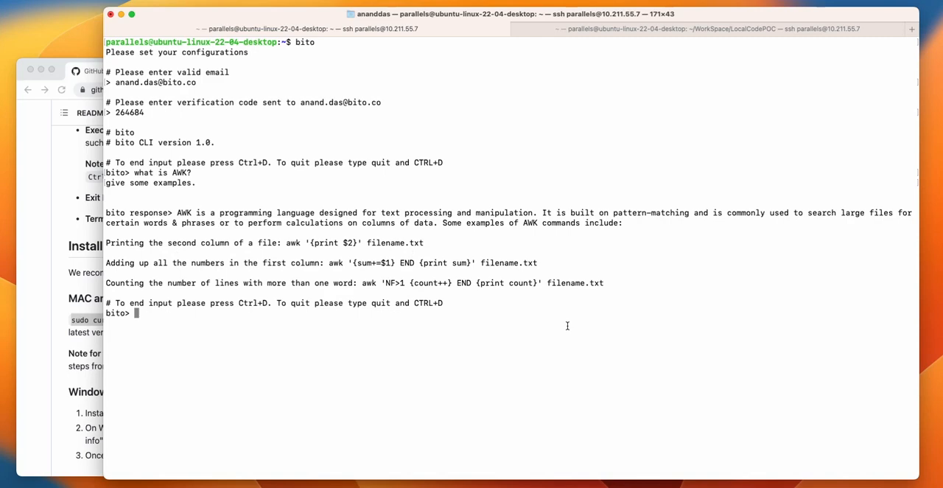
# - Ask Bito 'generate code for hello world code in RUST' and submit with Ctrl+D
pyautogui.write('generate')
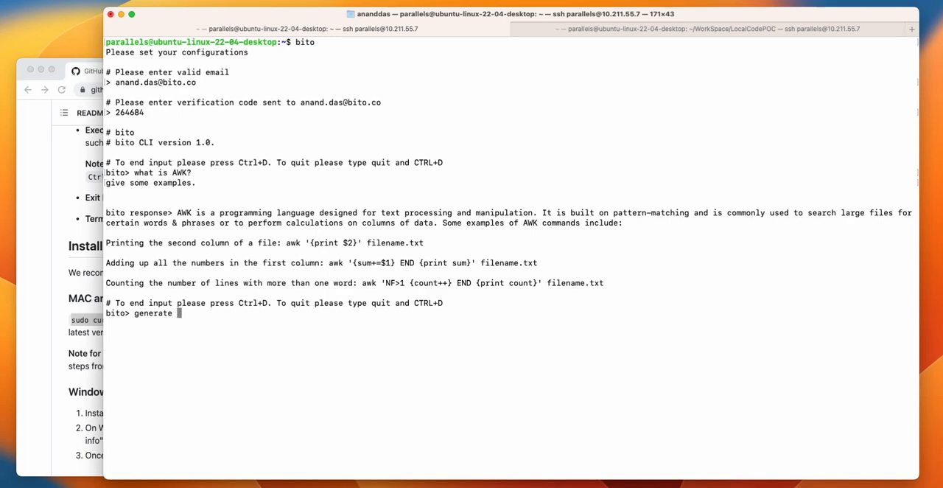
pyautogui.write('code')
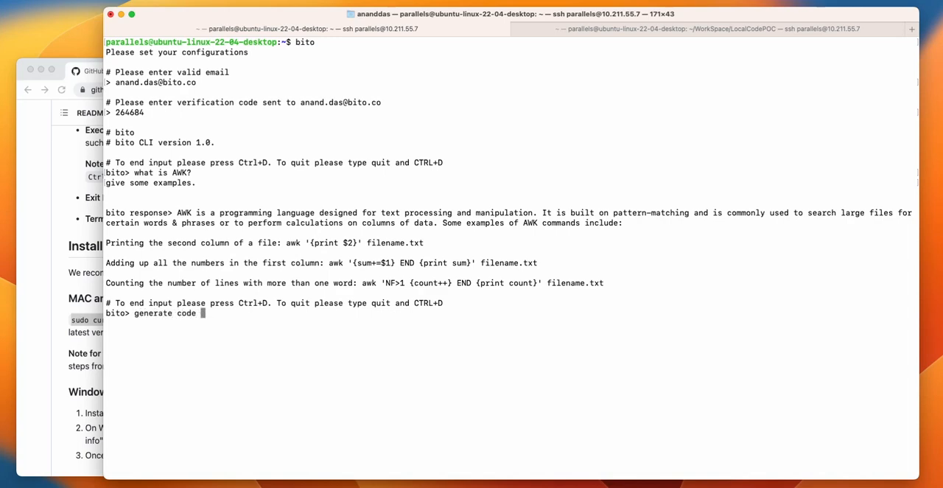
pyautogui.write('for hello')
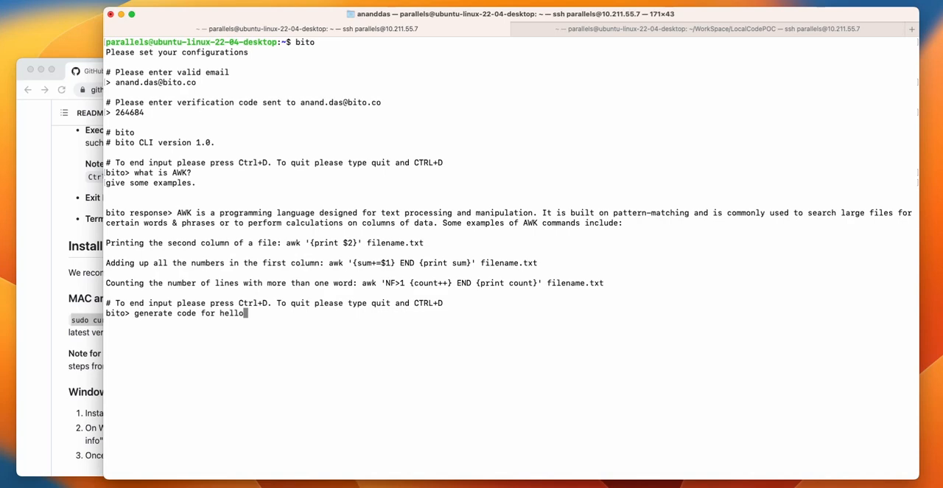
pyautogui.write('world code in')
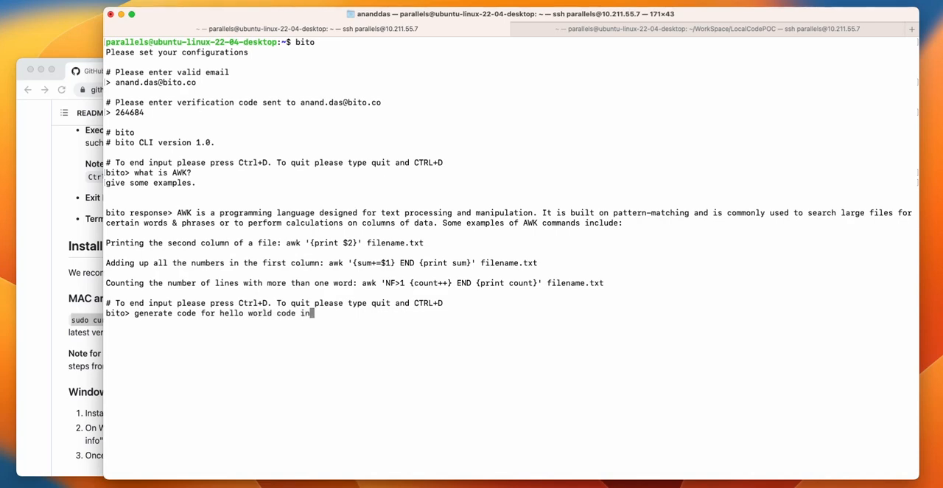
pyautogui.write('RUST')
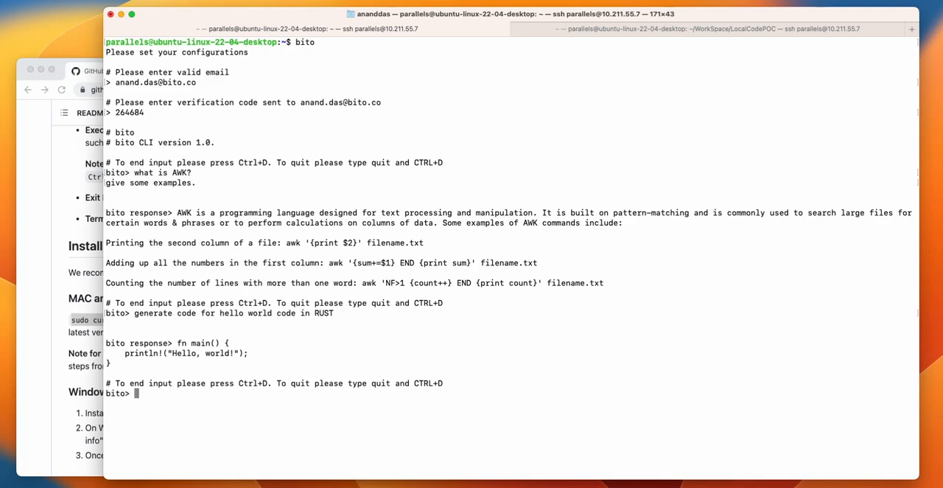
# - Ask Bito 'what does the following code do:' about the pasted JavaScript testModel function
pyautogui.write('what')
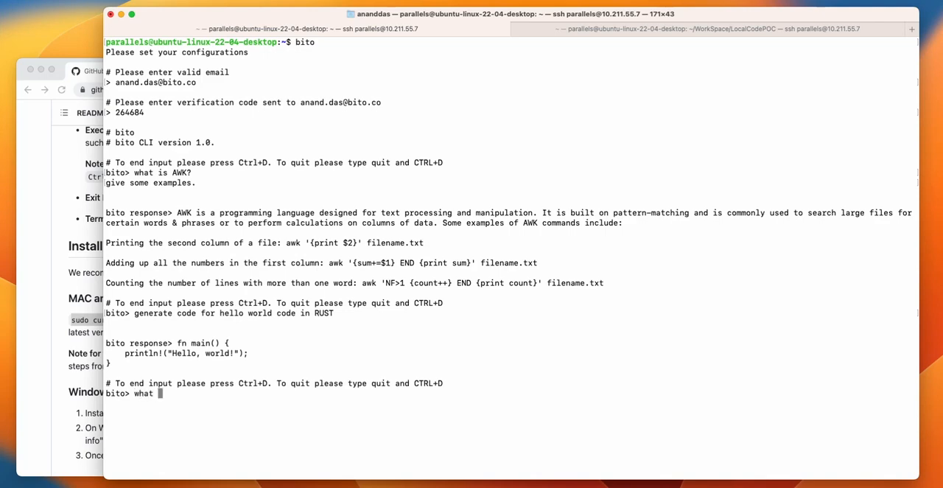
pyautogui.write('does the')
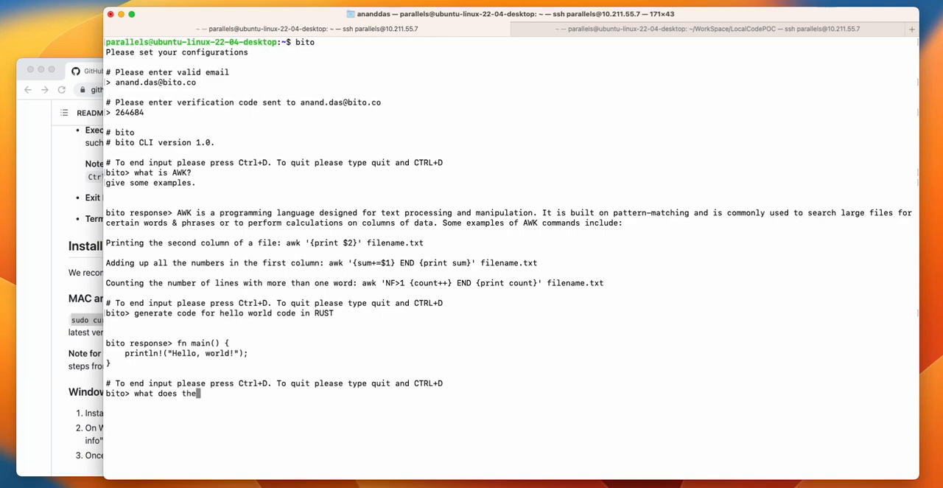
pyautogui.write('following code do:')
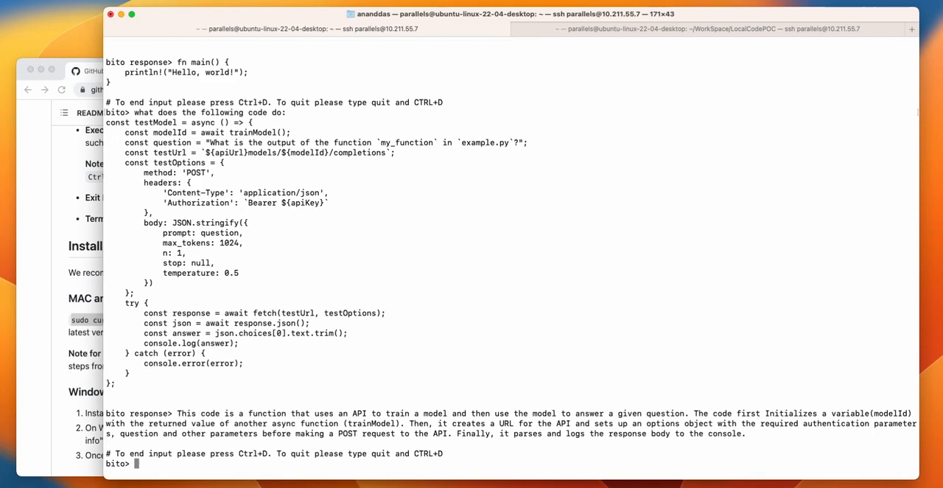
pyautogui.moveTo(692, 444)
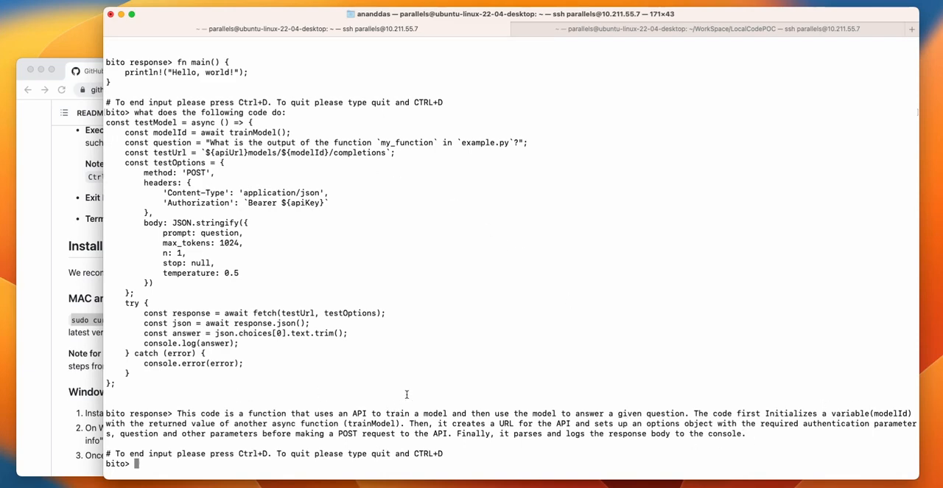
pyautogui.moveTo(448, 408)
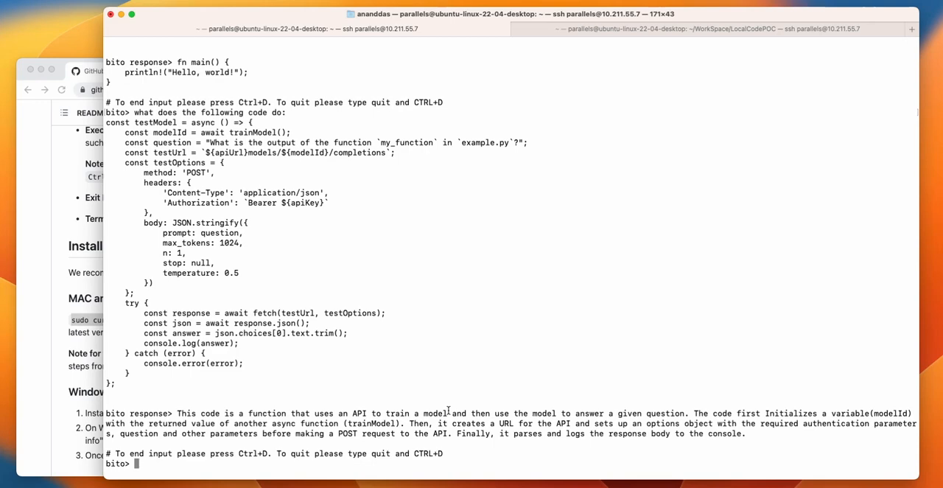
pyautogui.moveTo(305, 444)
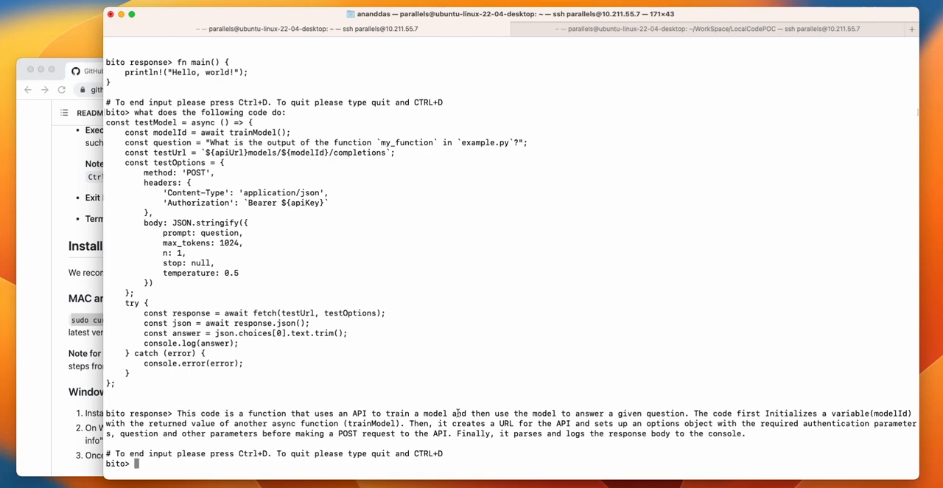
pyautogui.moveTo(341, 302)
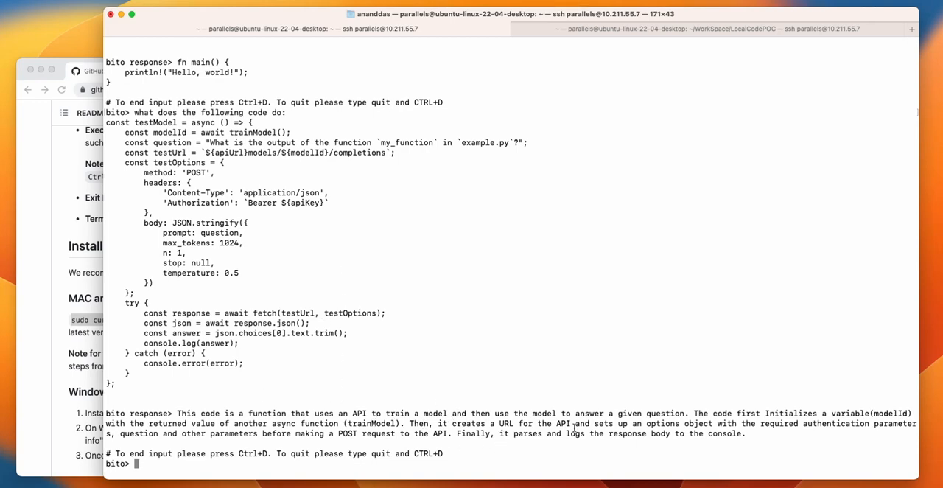
pyautogui.moveTo(873, 429)
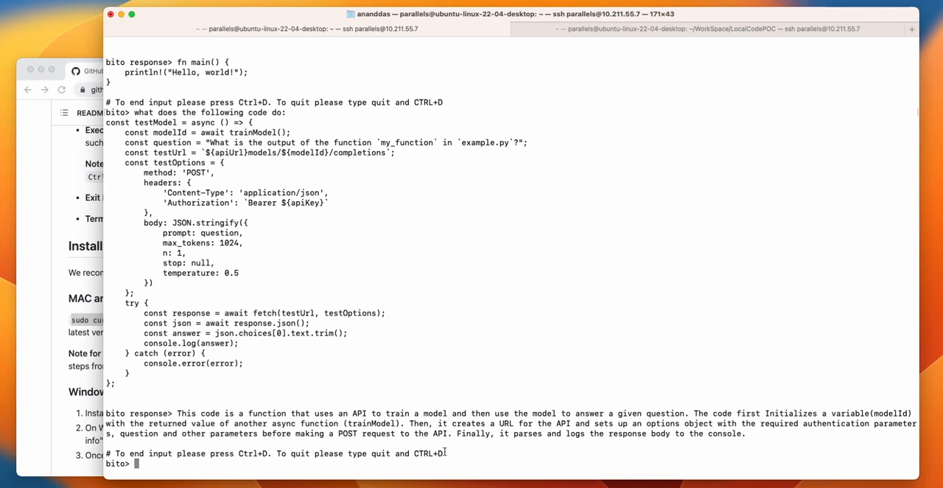
pyautogui.moveTo(511, 467)
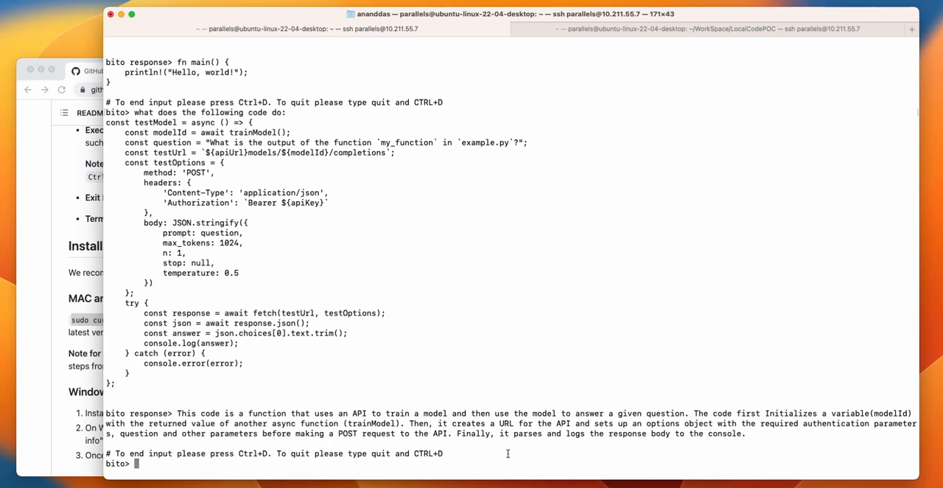
pyautogui.moveTo(191, 145)
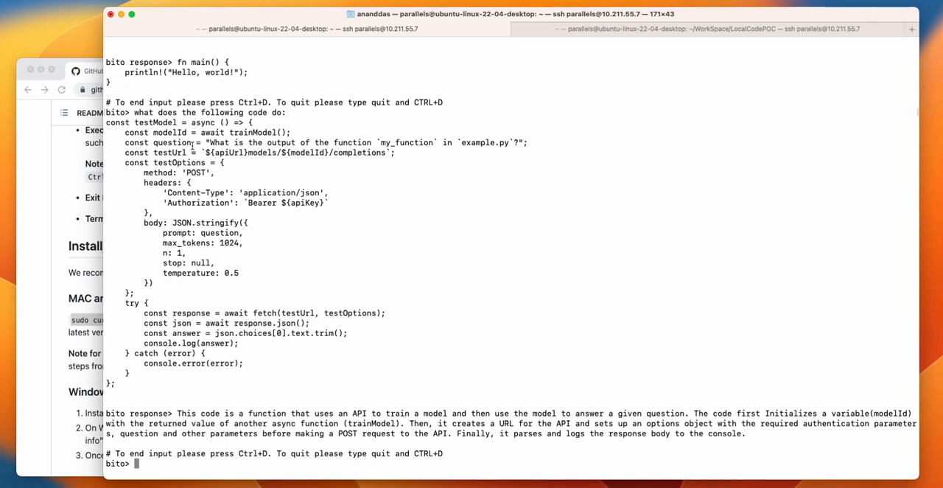
pyautogui.moveTo(378, 481)
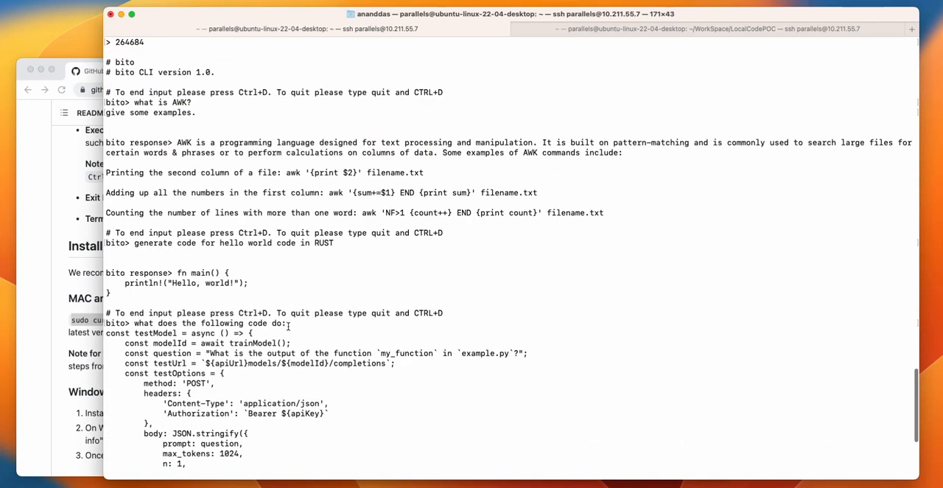
pyautogui.moveTo(210, 247)
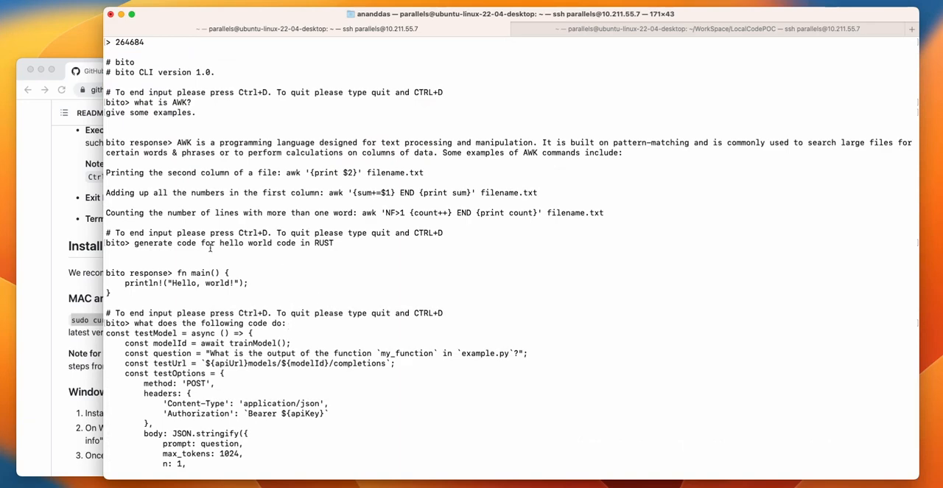
pyautogui.moveTo(340, 205)
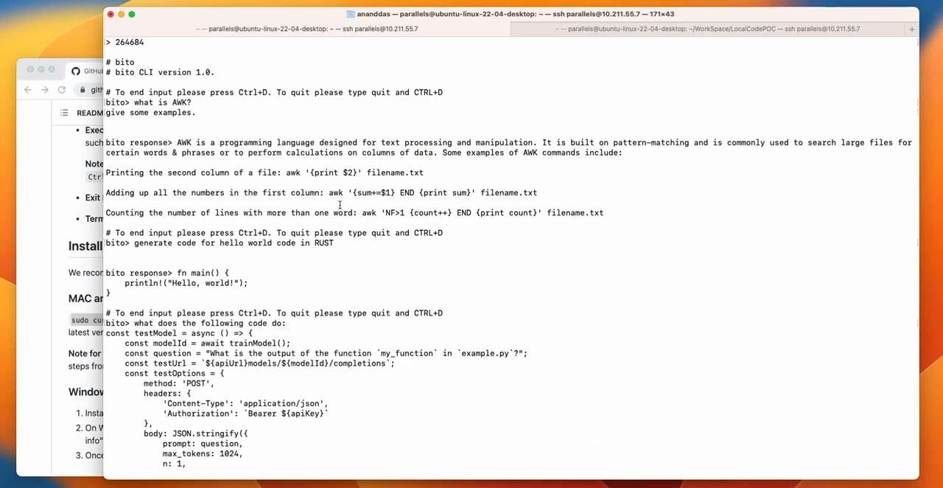
# - Scroll to the bottom and start typing 'quit' at the bito> prompt
pyautogui.scroll(-3)
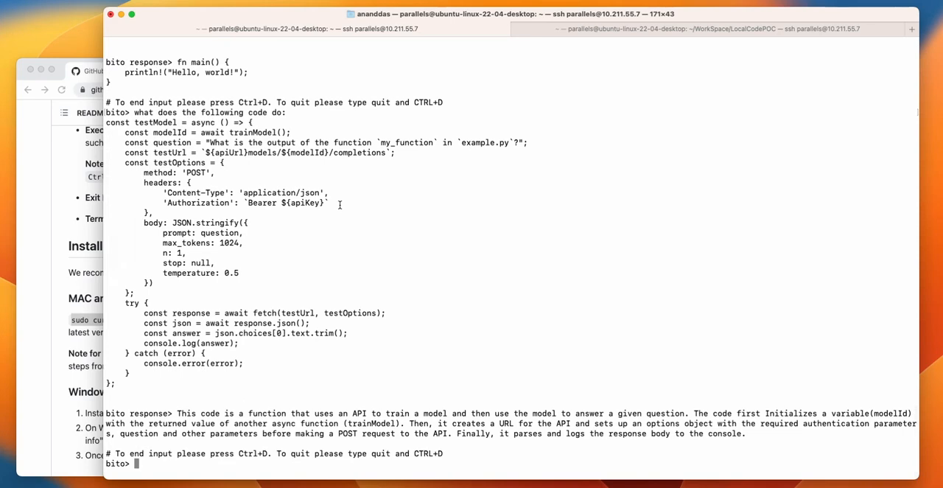
pyautogui.write('qui')
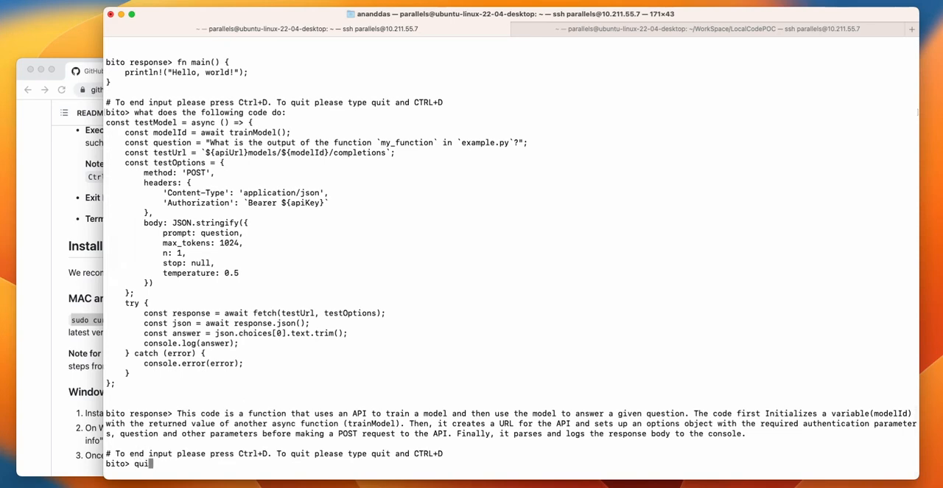